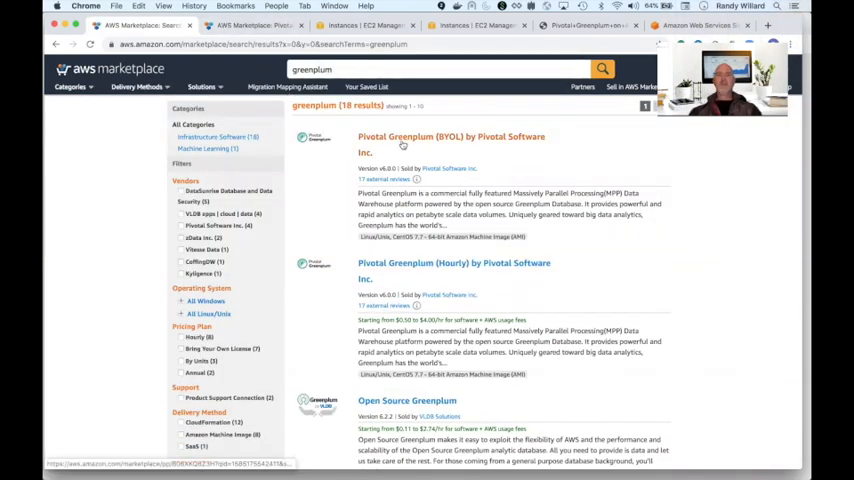
- Open the Pivotal Greenplum (BYOL) listing by Pivotal Software from the greenplum search results
{"action": "left_click", "coordinate": [452, 136]}
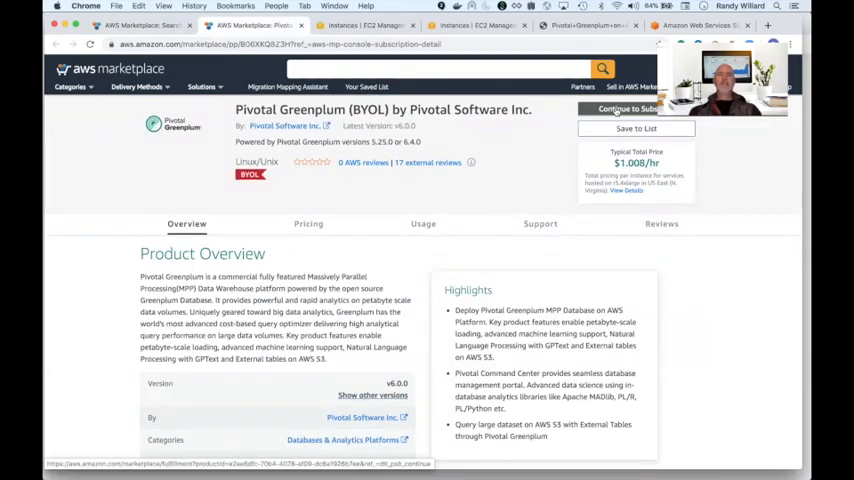
- Subscribe to Greenplum BYOL v6.0.0, choose New VPC Cluster in US East, and launch it via CloudFormation
{"action": "left_click", "coordinate": [636, 108]}
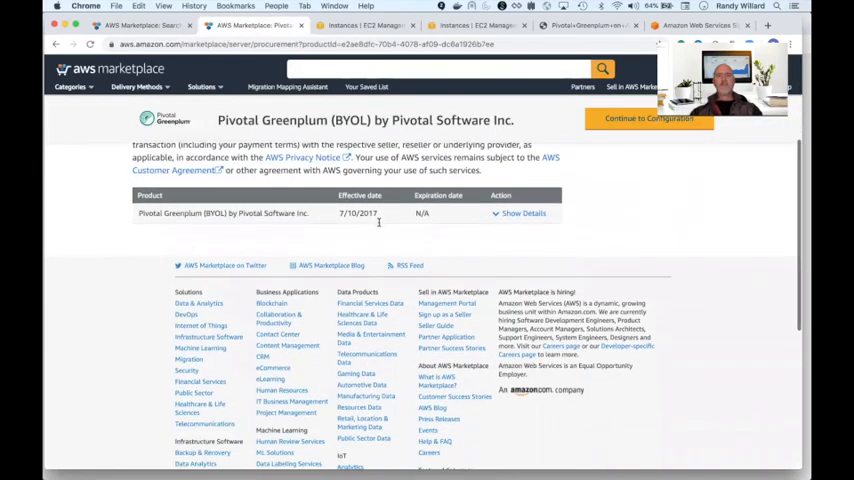
{"action": "left_click", "coordinate": [648, 118]}
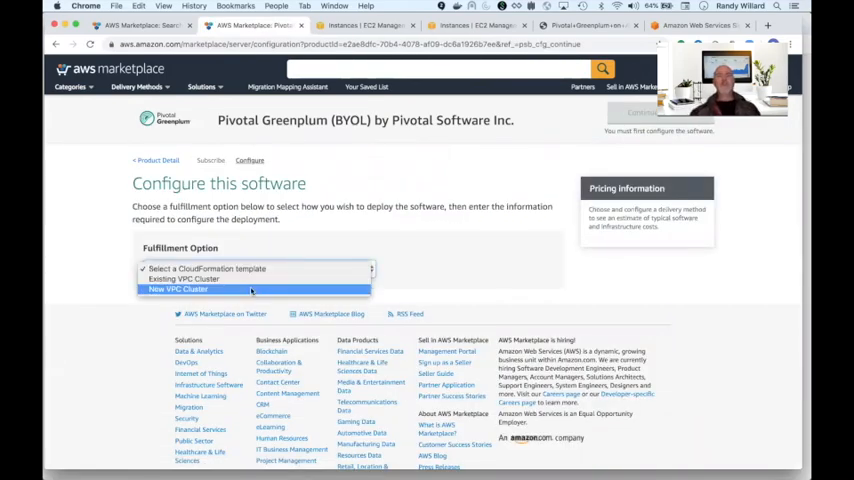
{"action": "left_click", "coordinate": [178, 288]}
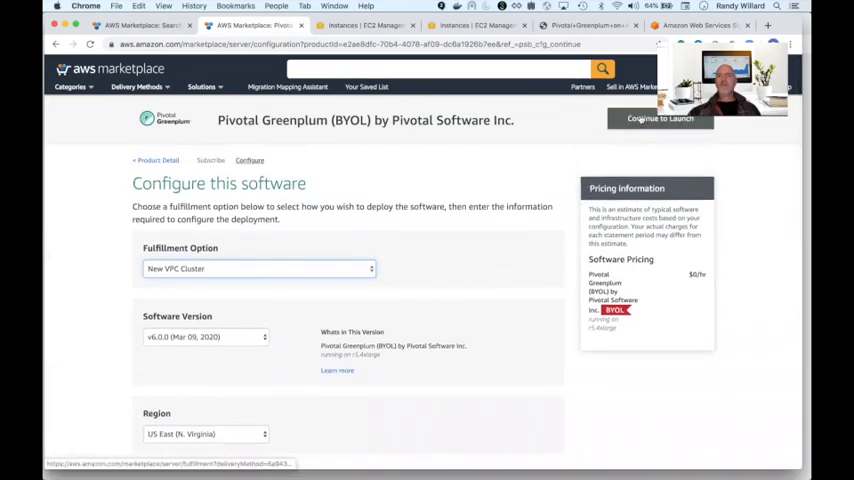
{"action": "left_click", "coordinate": [660, 118]}
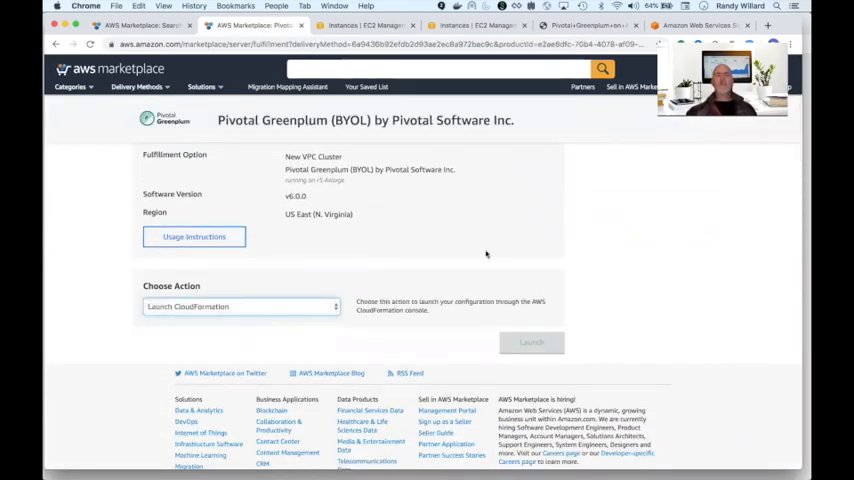
{"action": "left_click", "coordinate": [532, 342]}
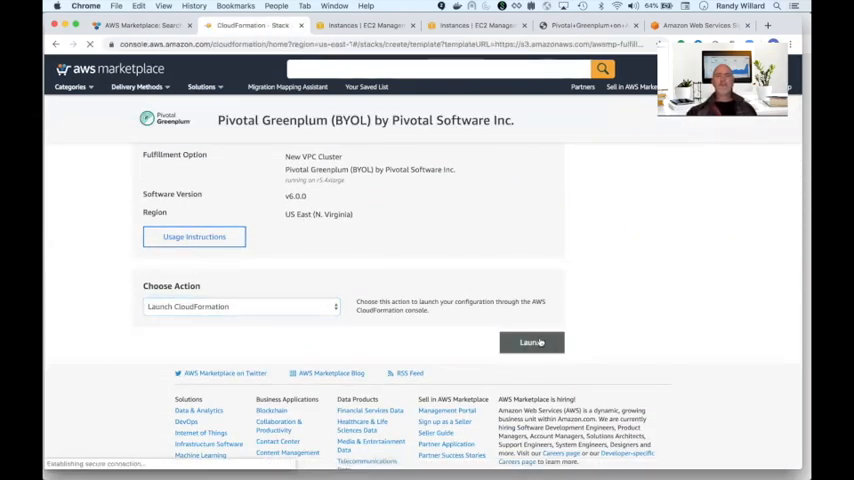
- Keep the prefilled 'Template is ready' Amazon S3 URL source and continue to the stack details
{"action": "left_click", "coordinate": [532, 342]}
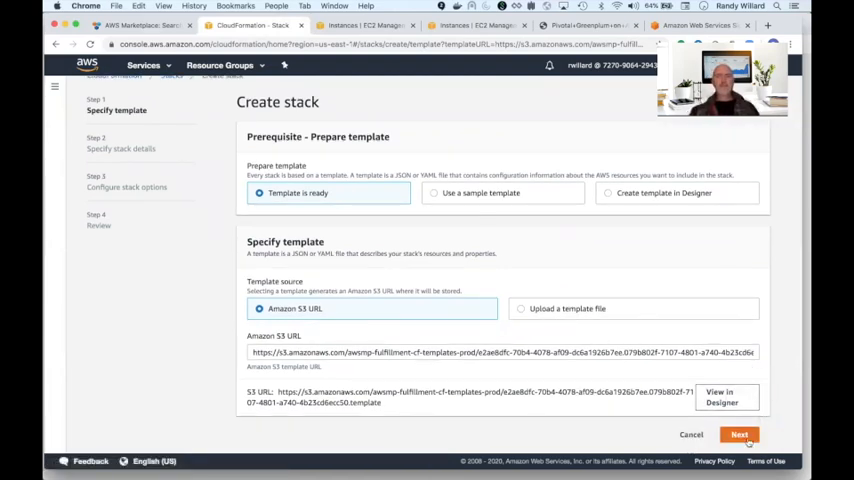
{"action": "left_click", "coordinate": [740, 434]}
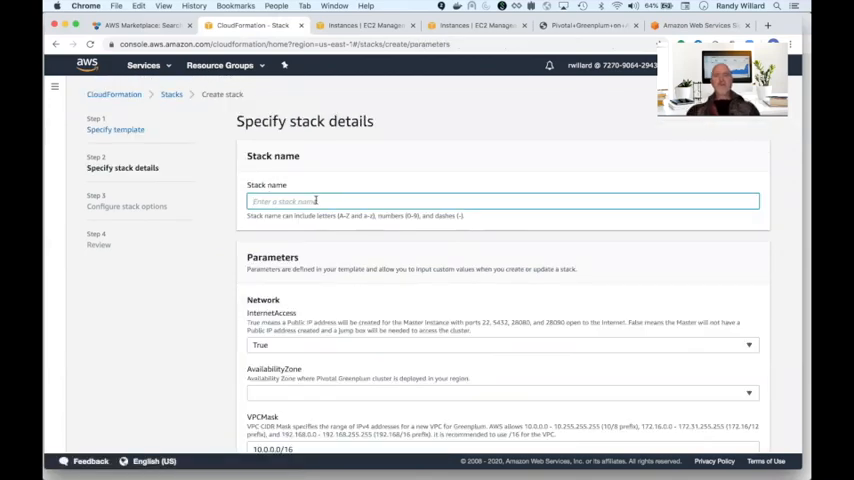
- Name the stack awsdemo2, select the existing EC2 key pair, and replace the default dev database name
{"action": "type", "text": "a"}
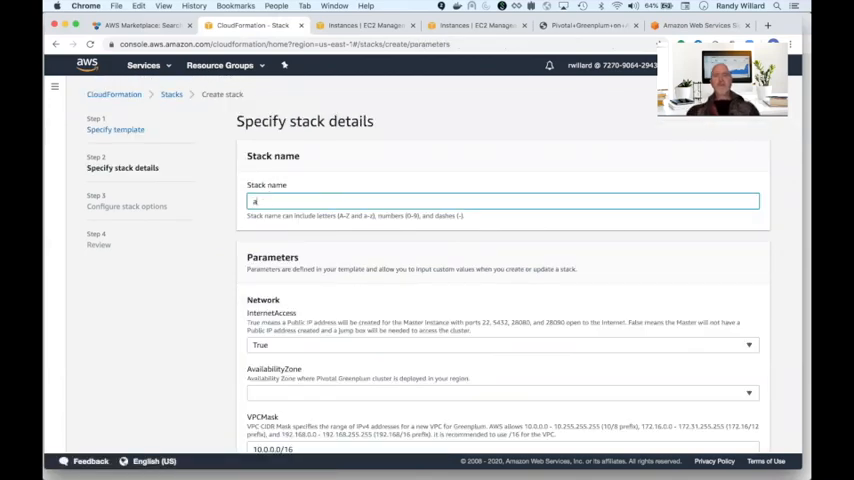
{"action": "type", "text": "awsdemo2"}
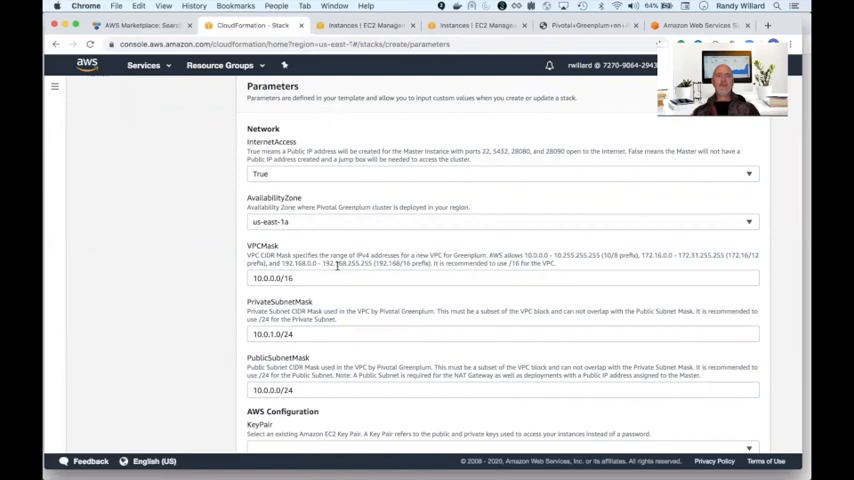
{"action": "scroll", "scroll_direction": "down", "scroll_amount": 3}
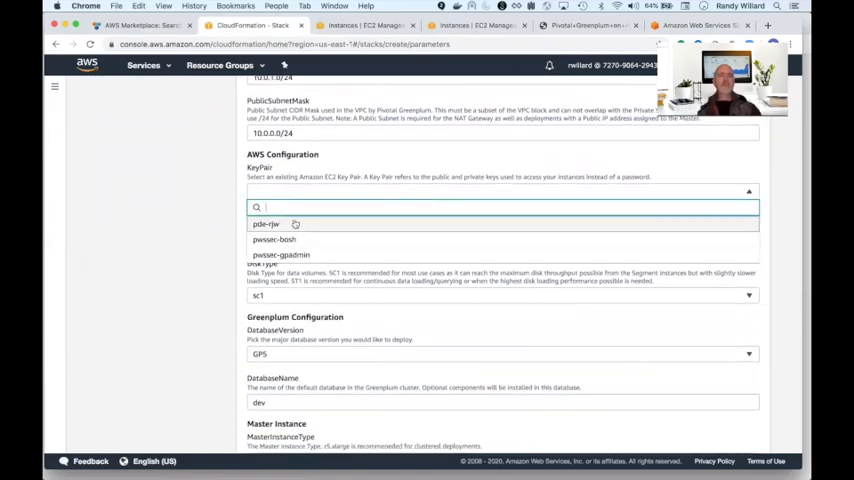
{"action": "left_click", "coordinate": [264, 224]}
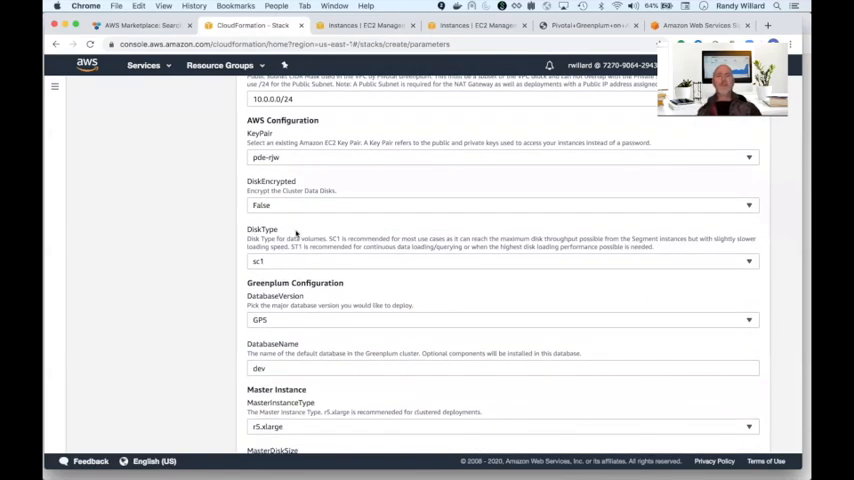
{"action": "left_click", "coordinate": [500, 260]}
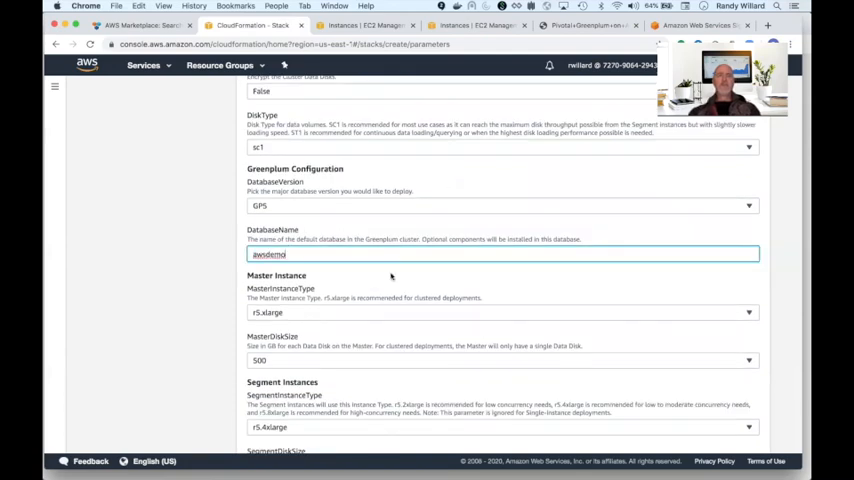
{"action": "scroll", "scroll_direction": "down", "scroll_amount": 3}
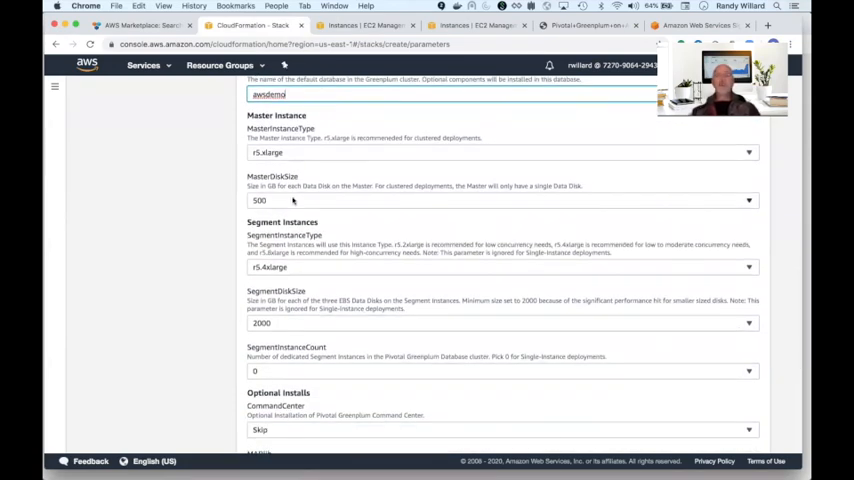
- Set CommandCenter to Install under Optional Installs and continue to the stack options
{"action": "left_click", "coordinate": [500, 268]}
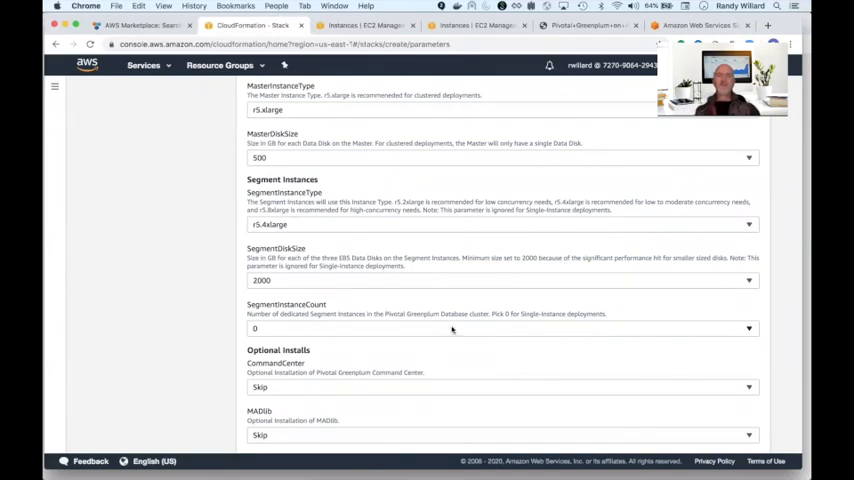
{"action": "scroll", "scroll_direction": "down", "scroll_amount": 3}
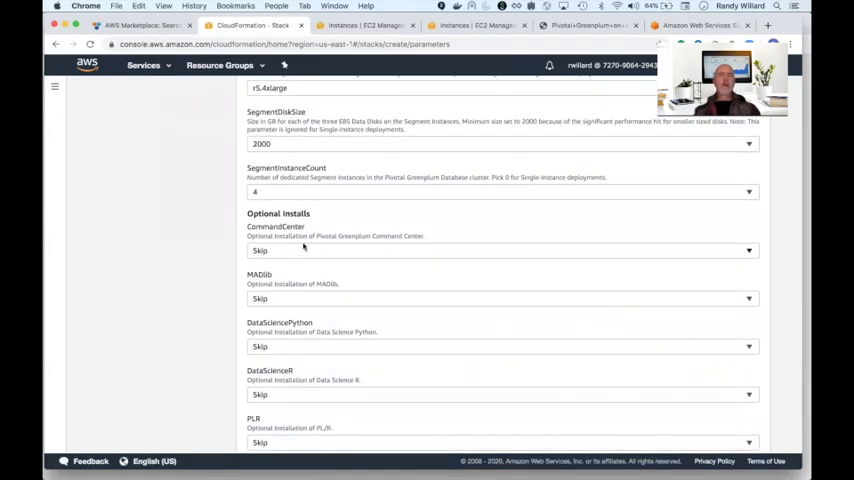
{"action": "scroll", "scroll_direction": "down", "scroll_amount": 3}
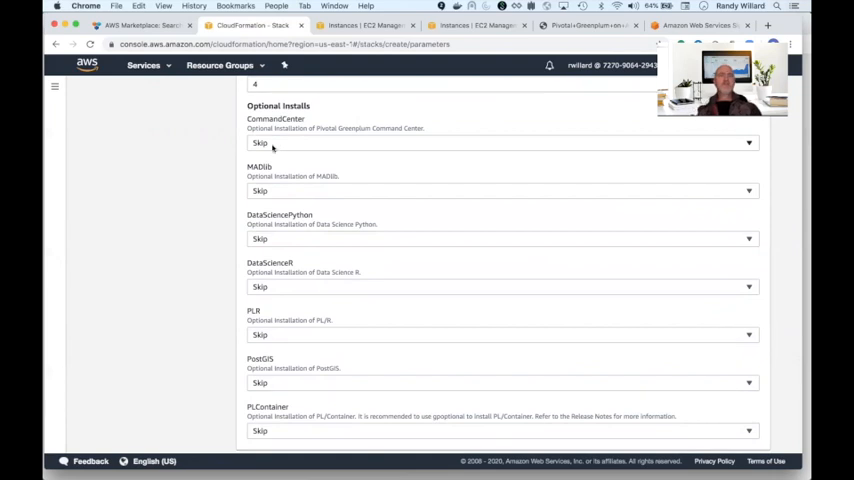
{"action": "left_click", "coordinate": [500, 142]}
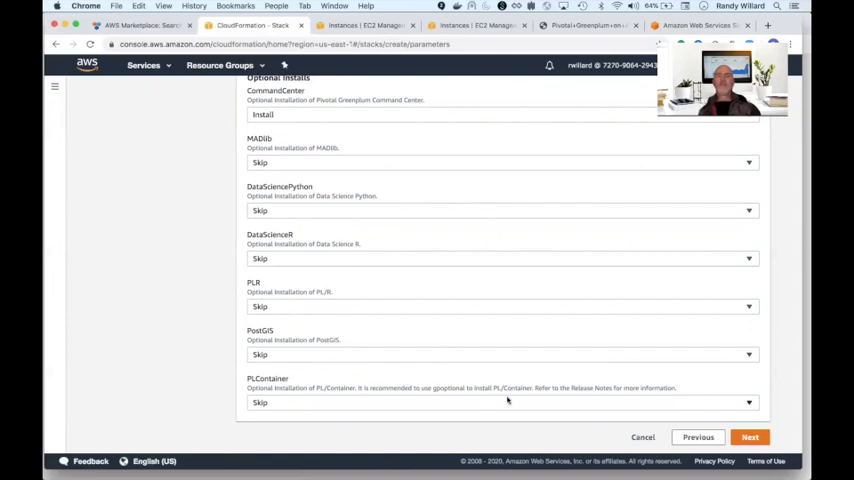
{"action": "left_click", "coordinate": [750, 436]}
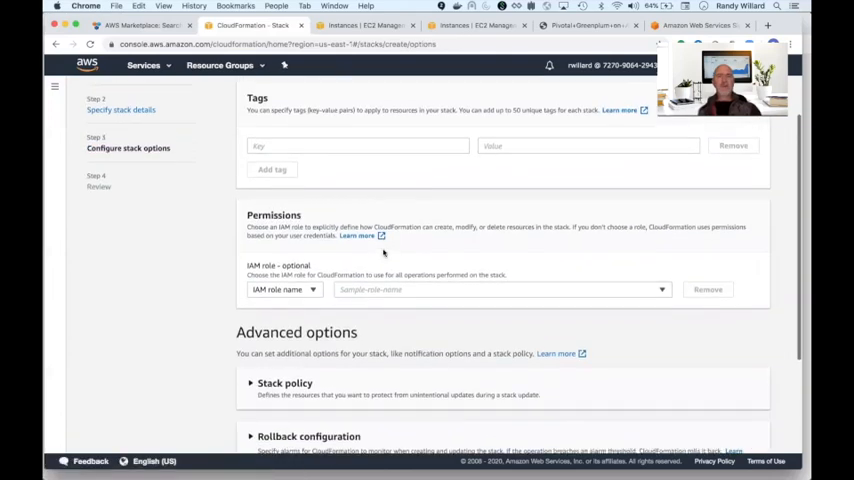
- Leave the stack options and permissions at their defaults and continue to the review page
{"action": "scroll", "scroll_direction": "down", "scroll_amount": 3}
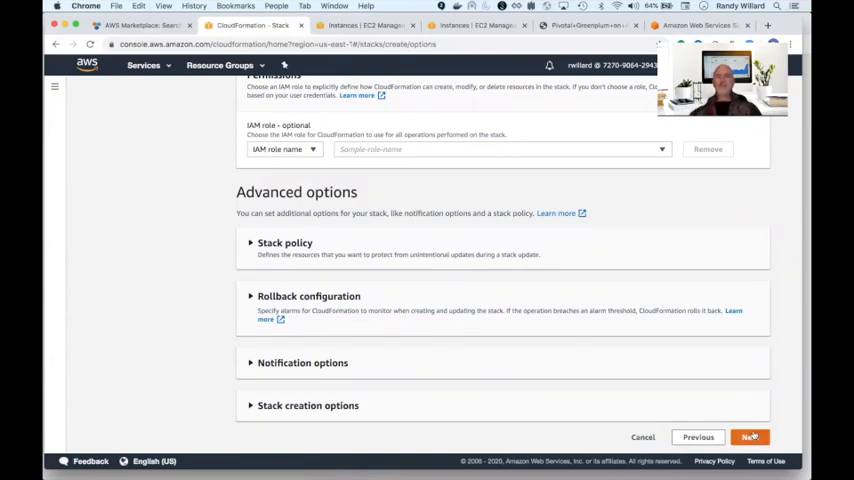
{"action": "left_click", "coordinate": [752, 436]}
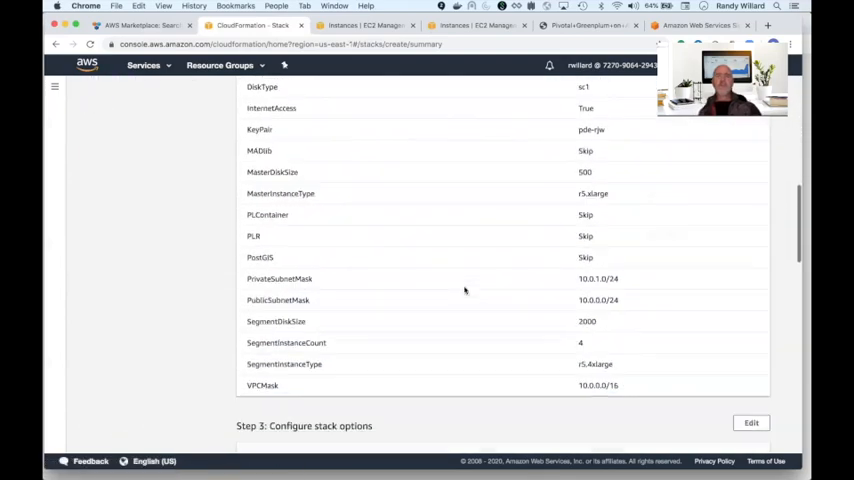
- Acknowledge the IAM capabilities and create the awsdemo2 stack so Greenplum provisioning begins
{"action": "scroll", "scroll_direction": "down", "scroll_amount": 3}
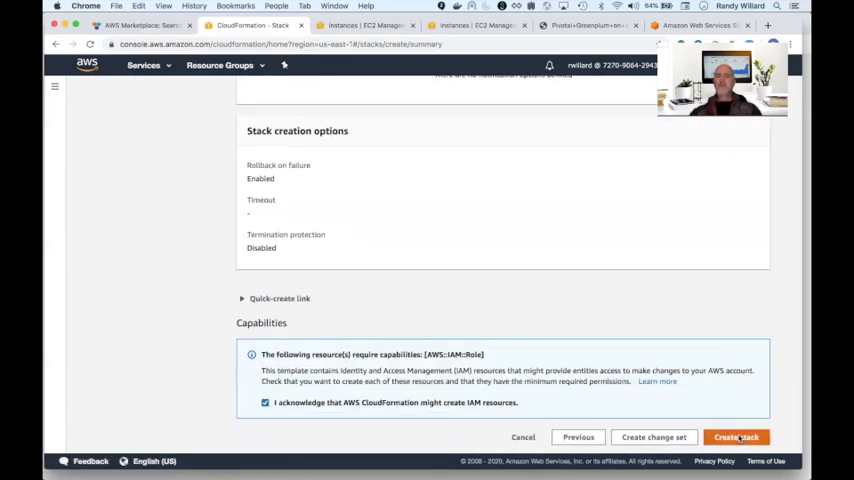
{"action": "left_click", "coordinate": [736, 436]}
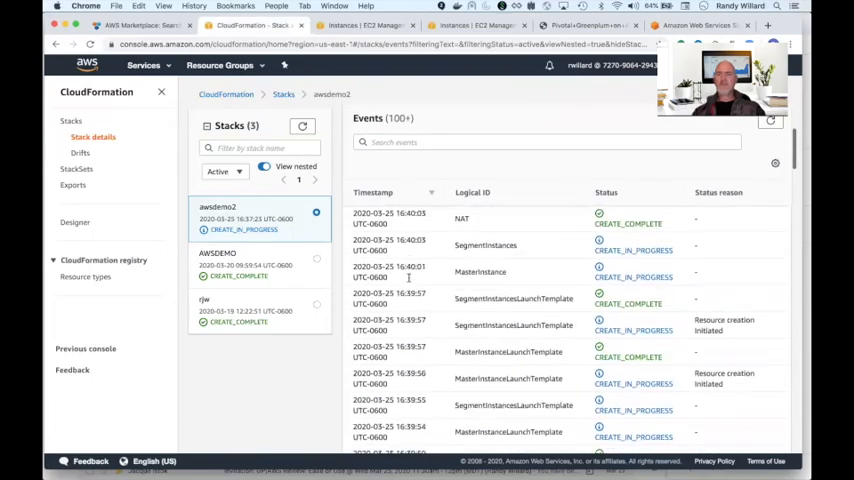
{"action": "left_click", "coordinate": [218, 208]}
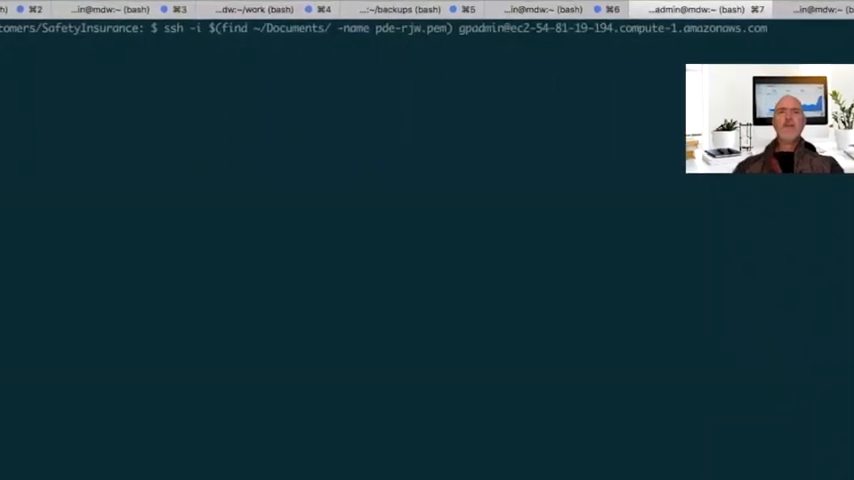
- Run ssh -i with the key pair file as gpadmin to the master's public DNS name
{"action": "key", "text": "Return"}
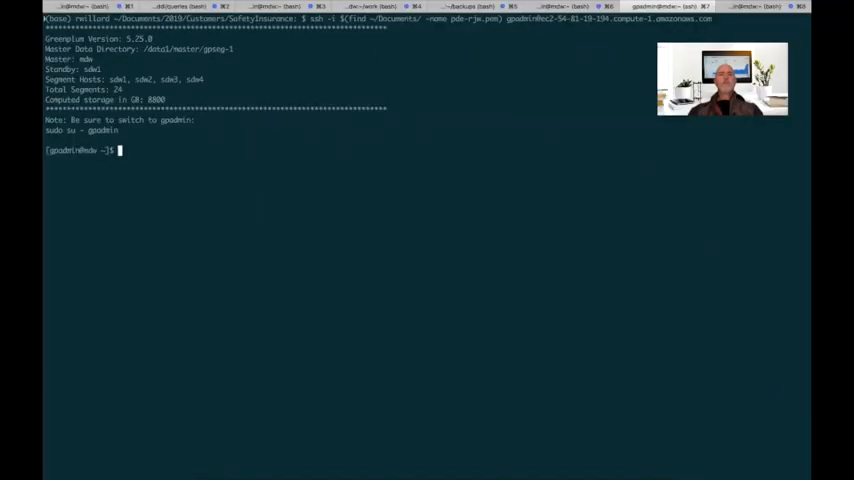